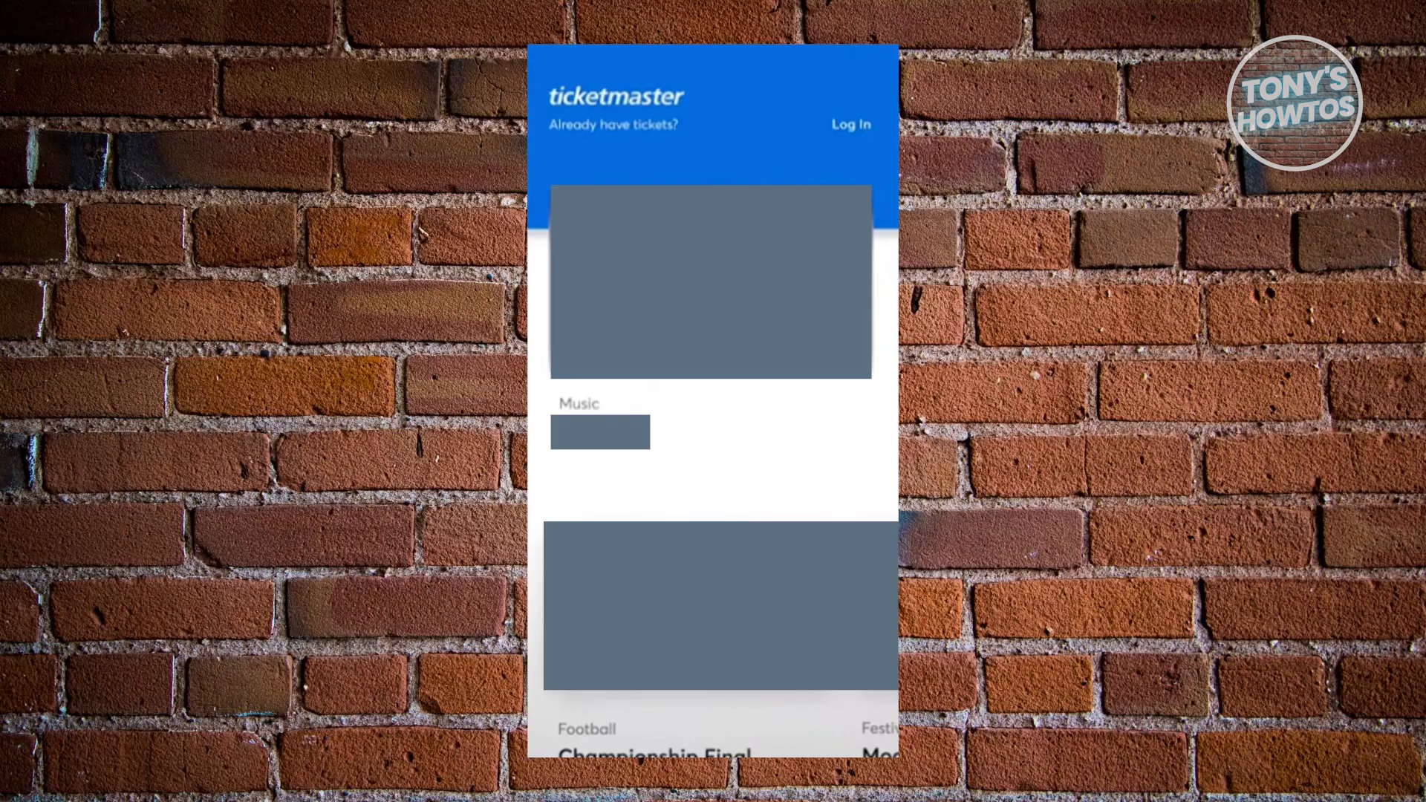
Open the already-purchased resale ticket to show its section, row and seat card.
click(715, 739)
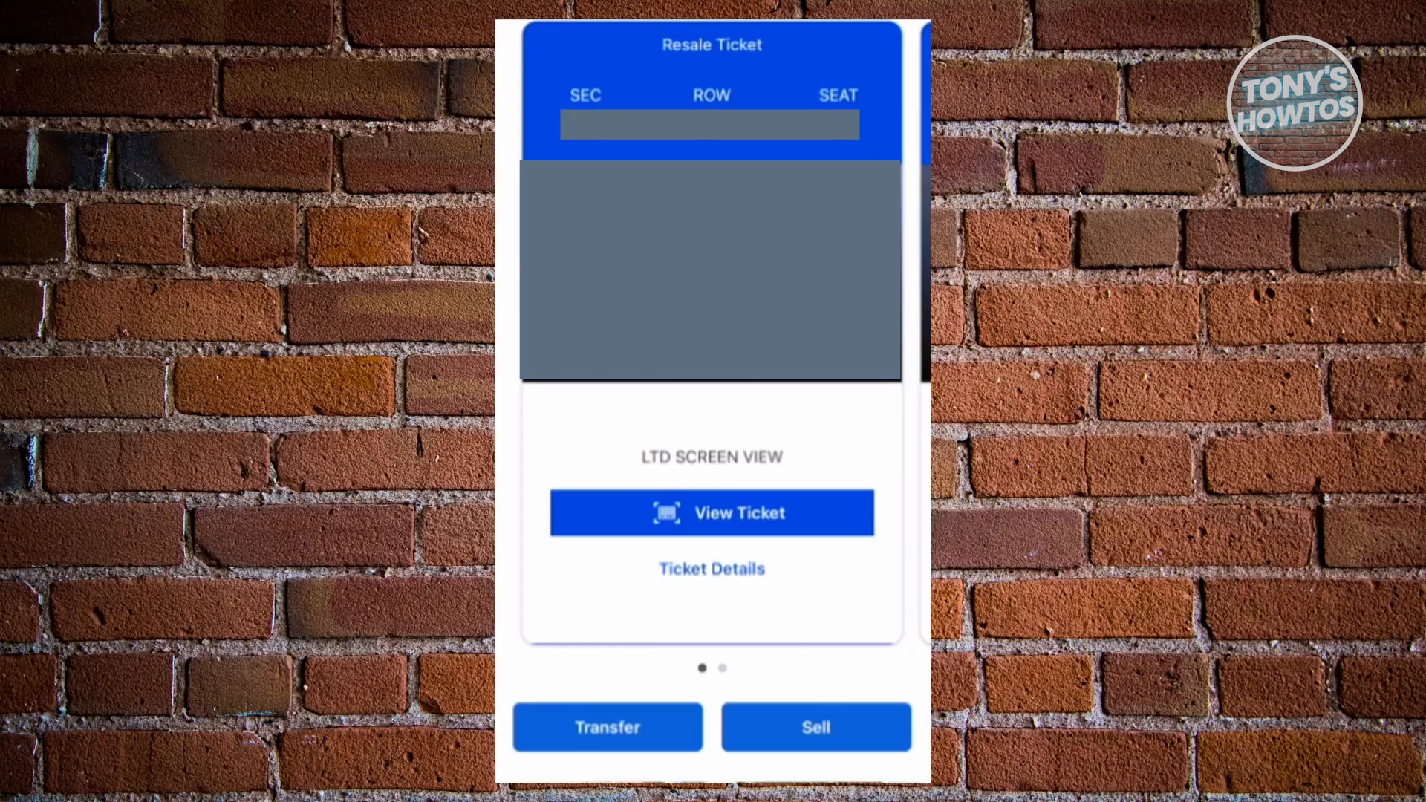
View the ticket's barcode and bring up the G Pay 'Save to phone' prompt.
click(712, 513)
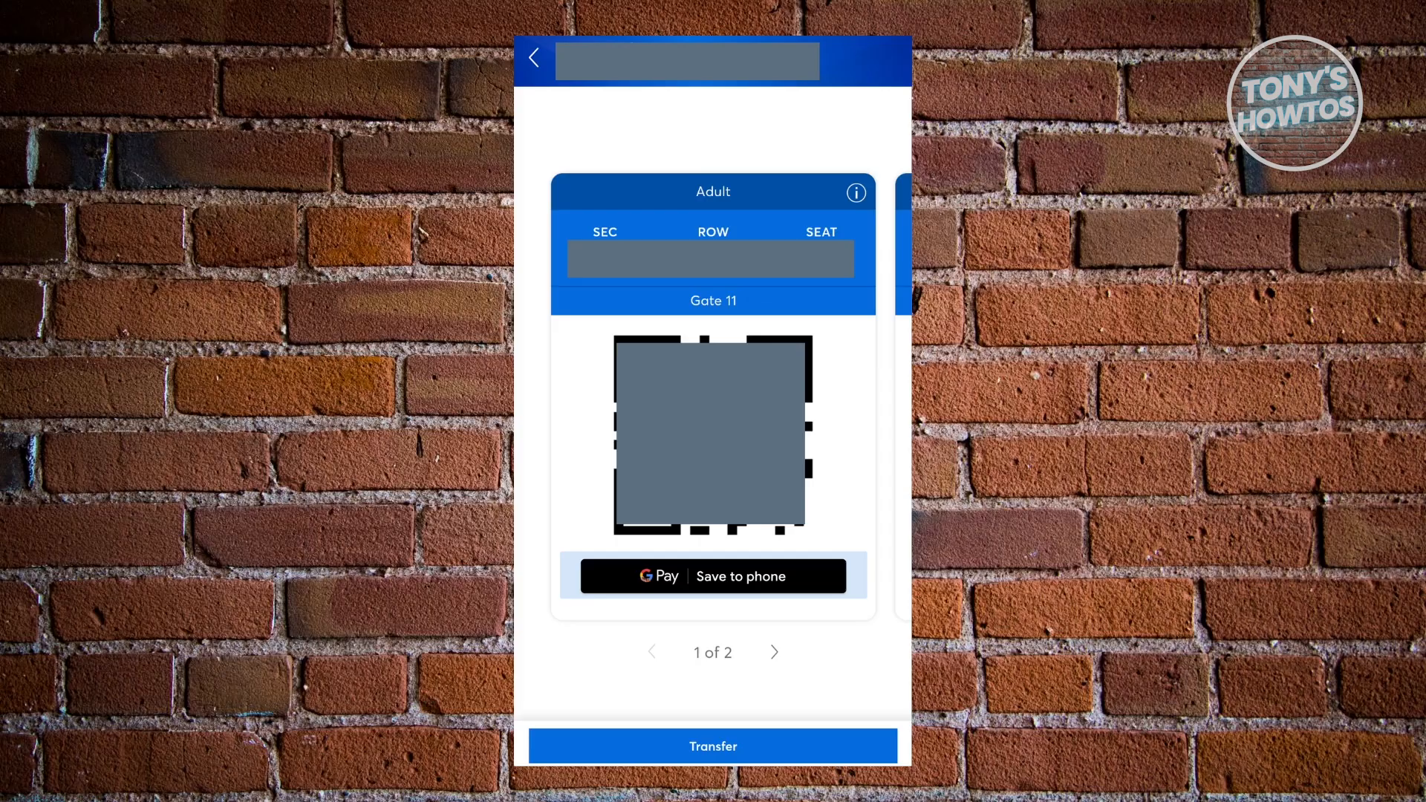
click(713, 575)
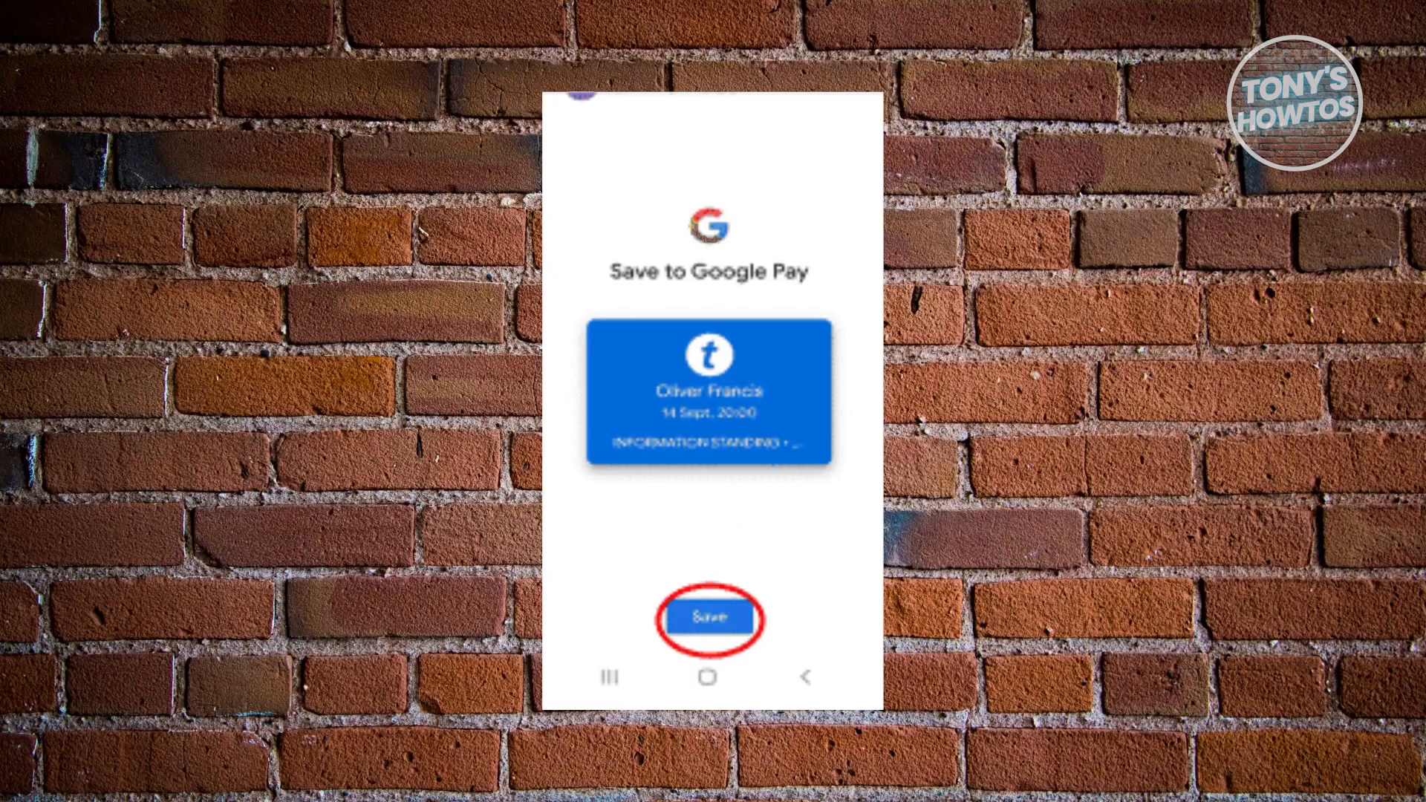